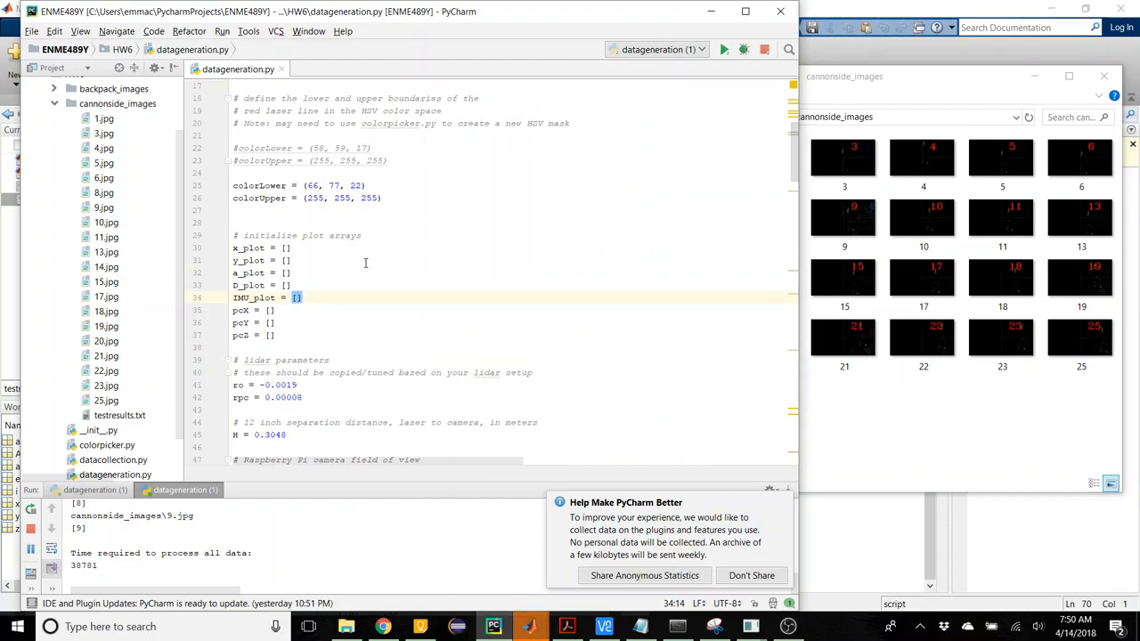
mouse_move(388, 211)
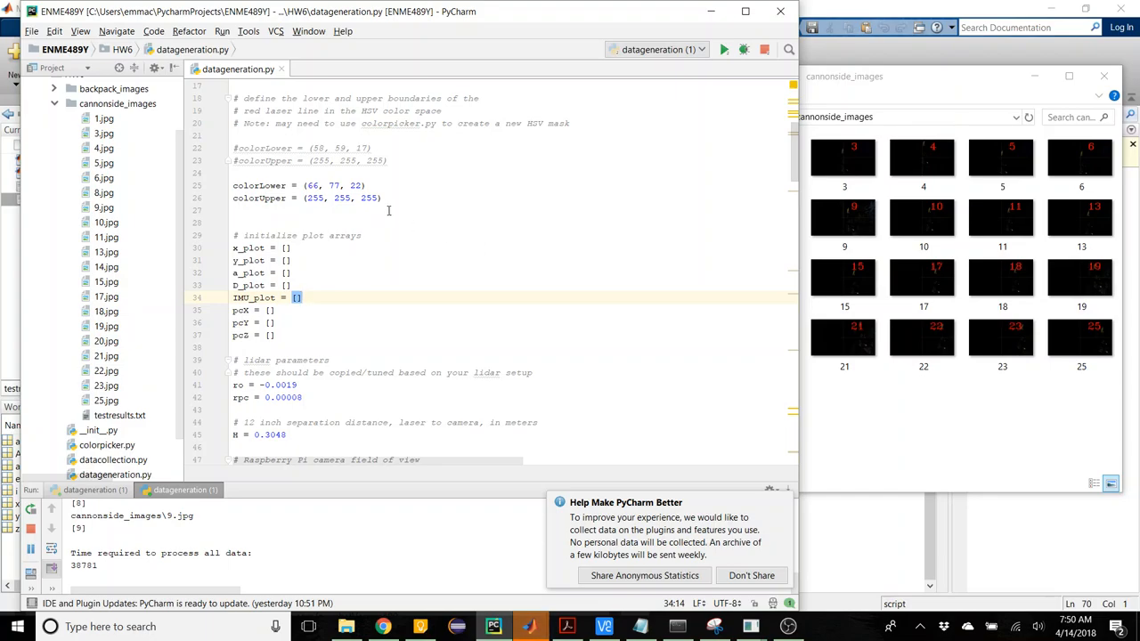
Highlight the colorLower and colorUpper HSV bound lines, then open scan image 13 full size
drag(232, 185, 381, 197)
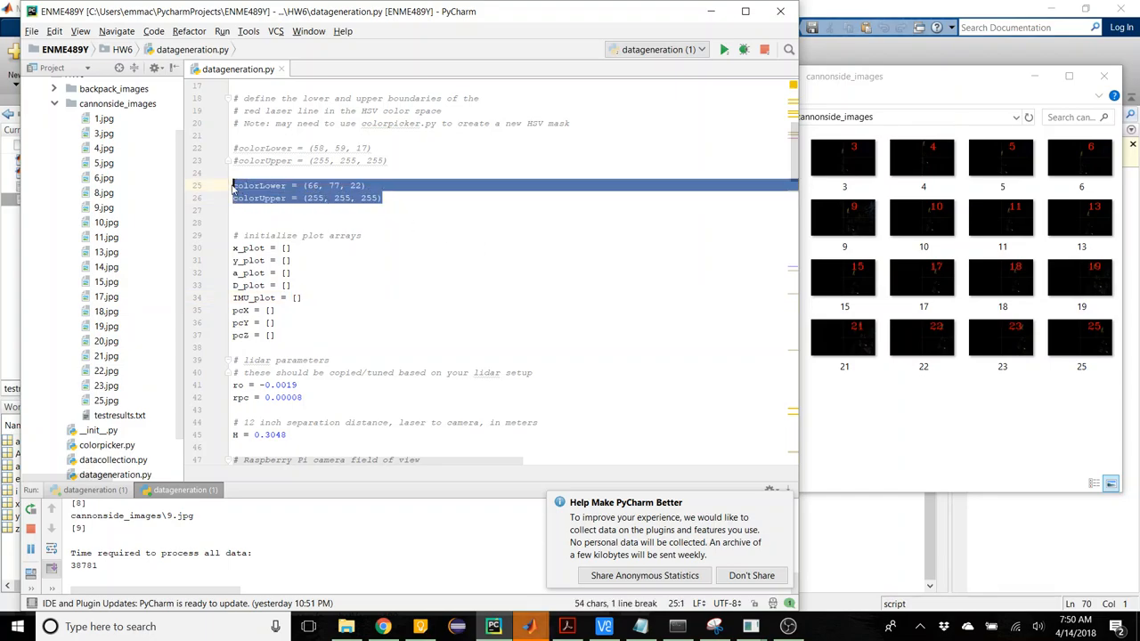
click(240, 185)
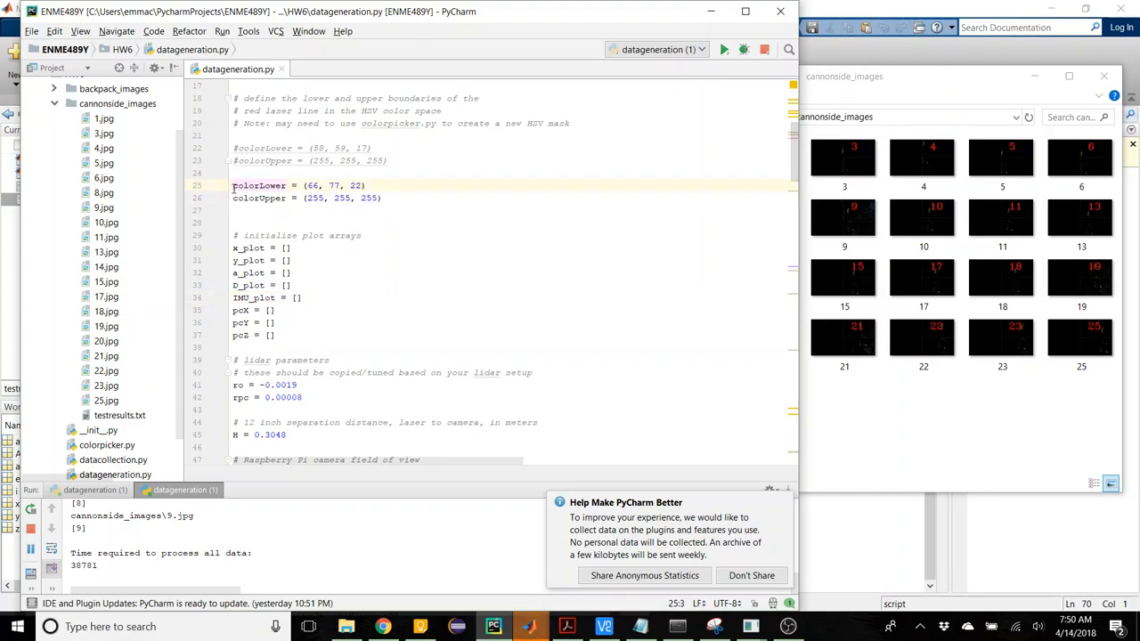
drag(233, 185, 383, 197)
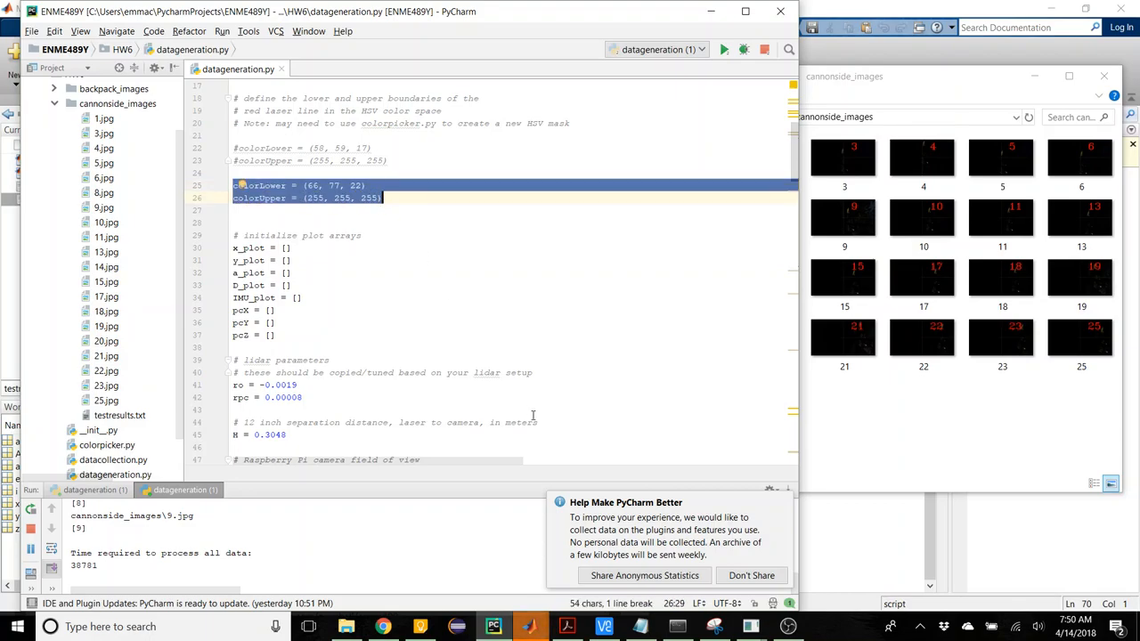
click(363, 198)
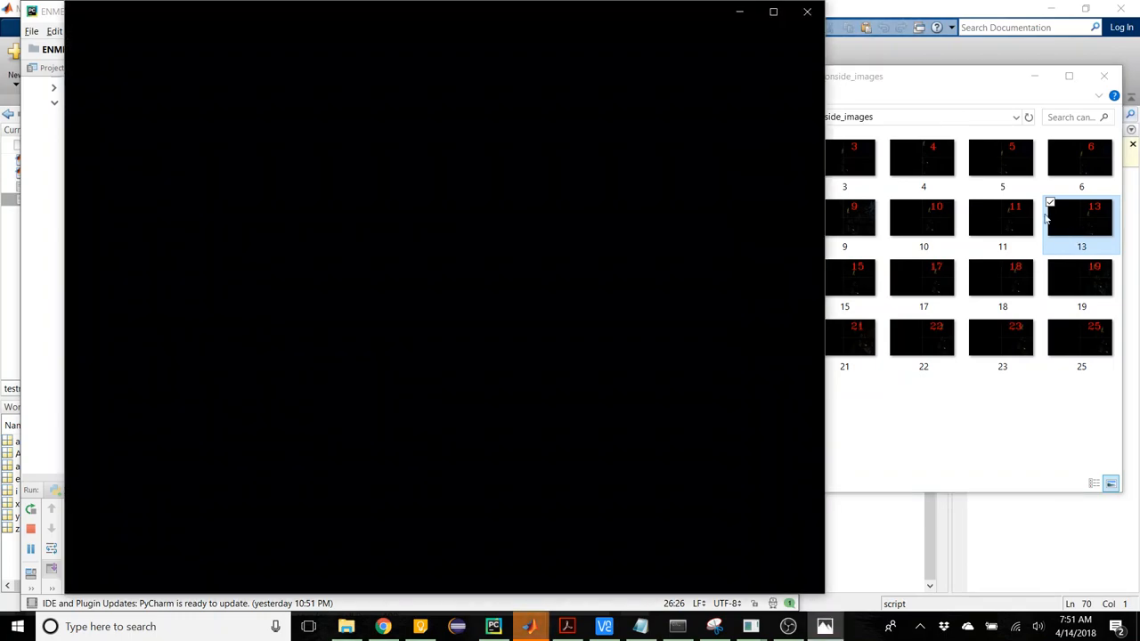
double_click(1080, 218)
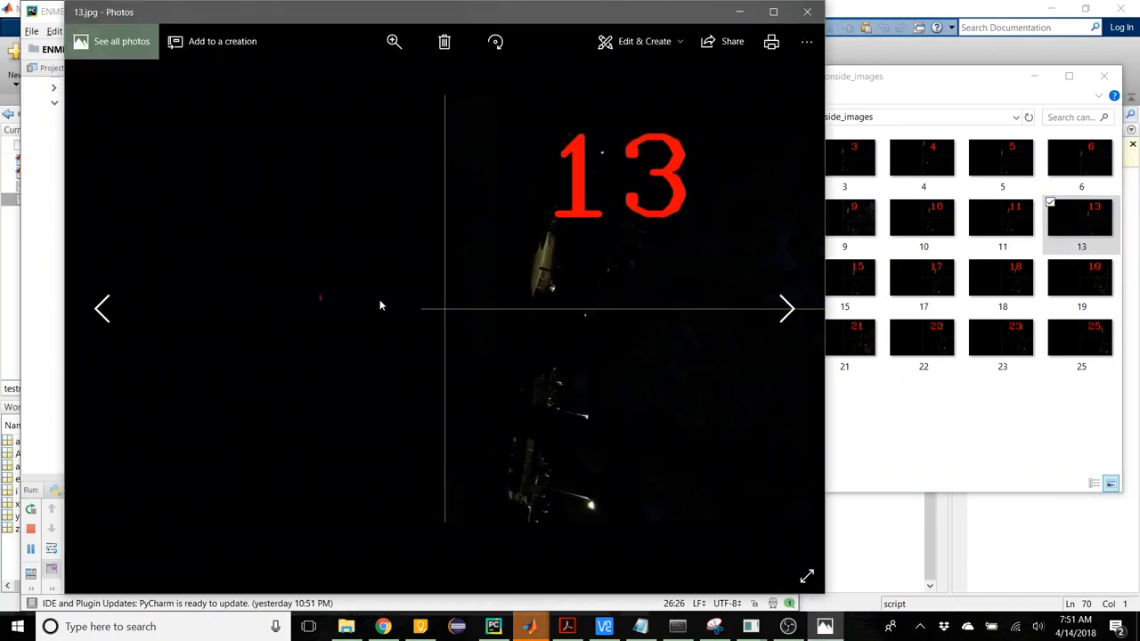
mouse_move(421, 369)
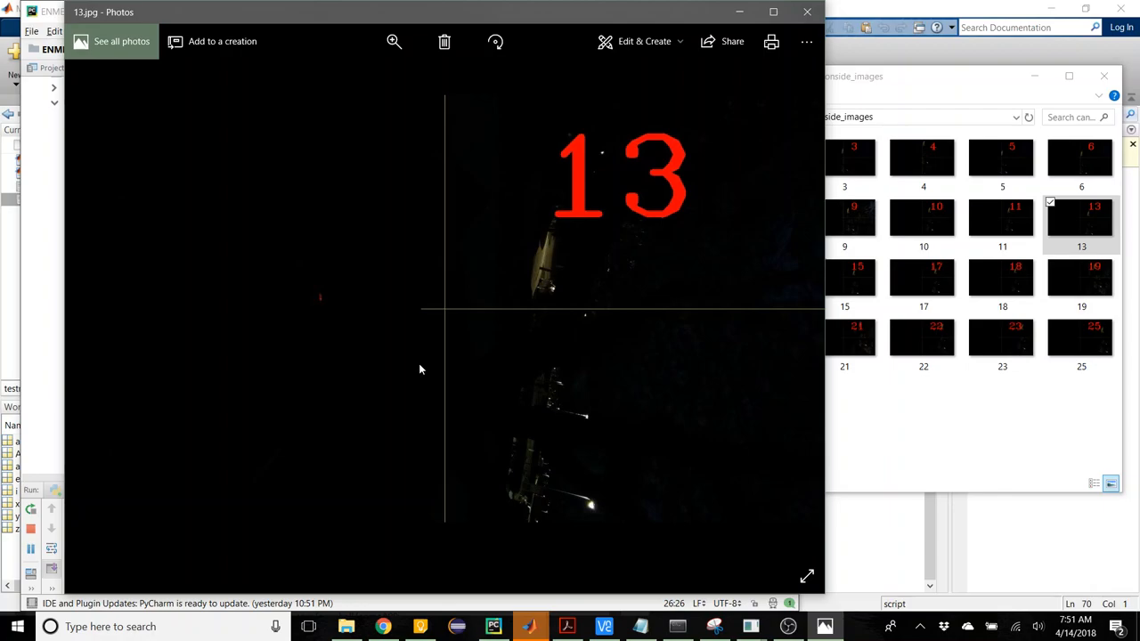
mouse_move(297, 283)
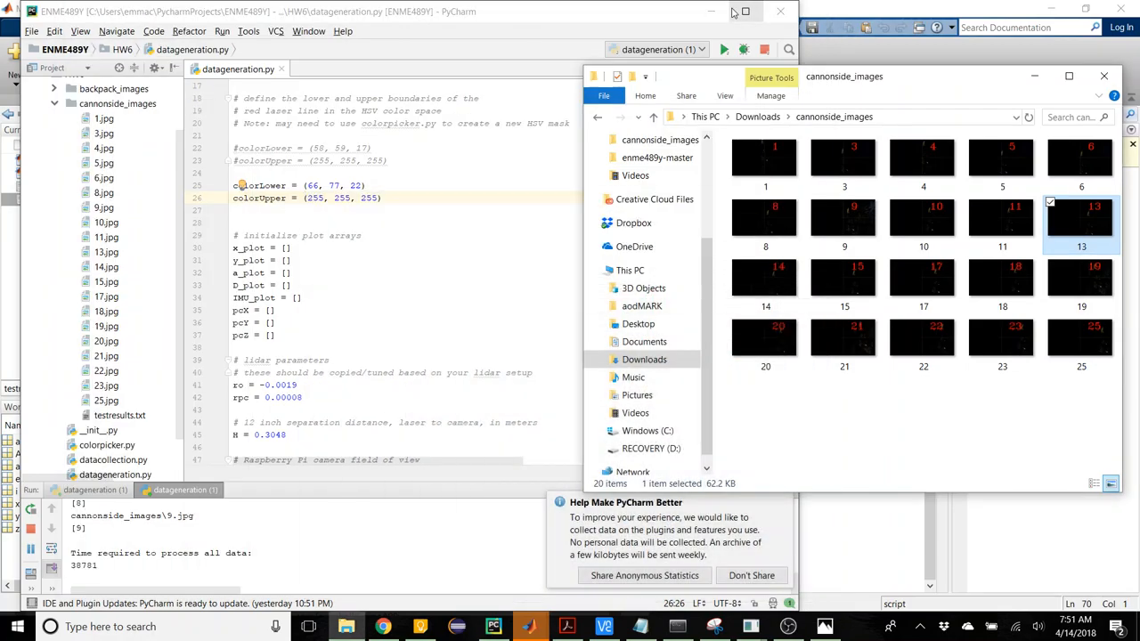
mouse_move(858, 463)
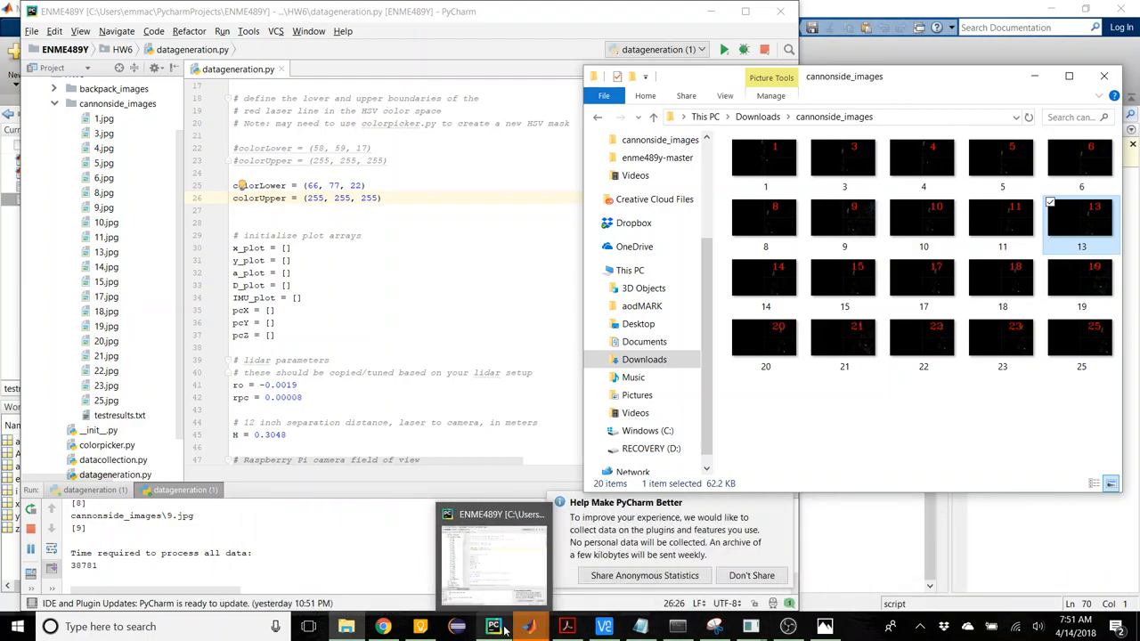
mouse_move(494, 626)
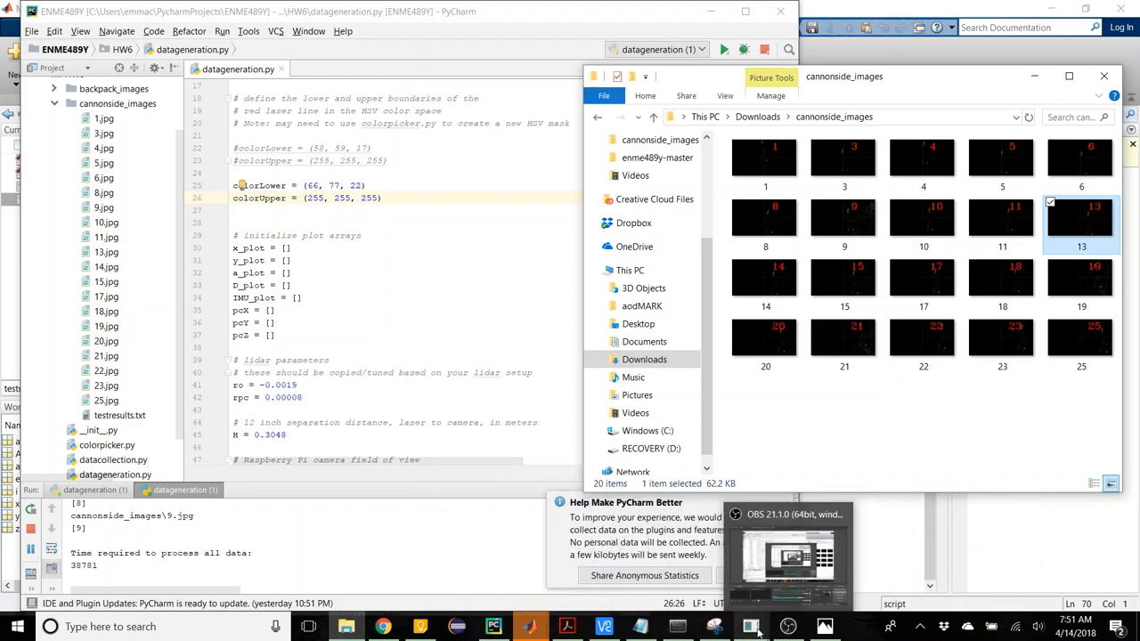
Return from image 13 to the cannonside_images folder of twenty dark scan images
double_click(1080, 216)
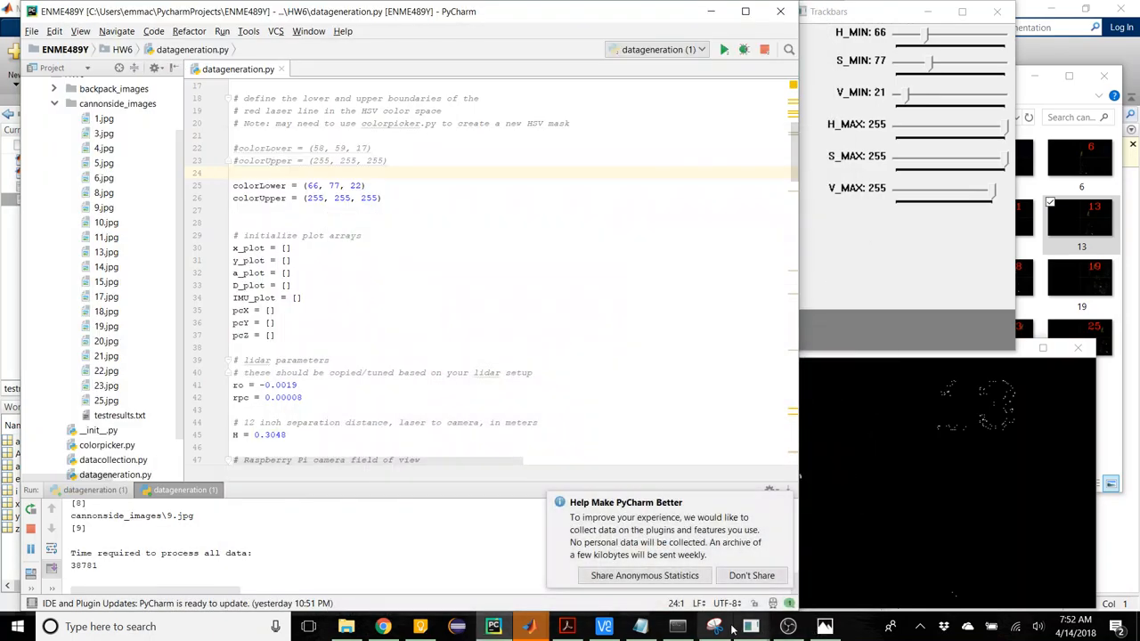
Bring up the Snipping Tool capture of the sparse Matplotlib 3D scatter plot
click(714, 626)
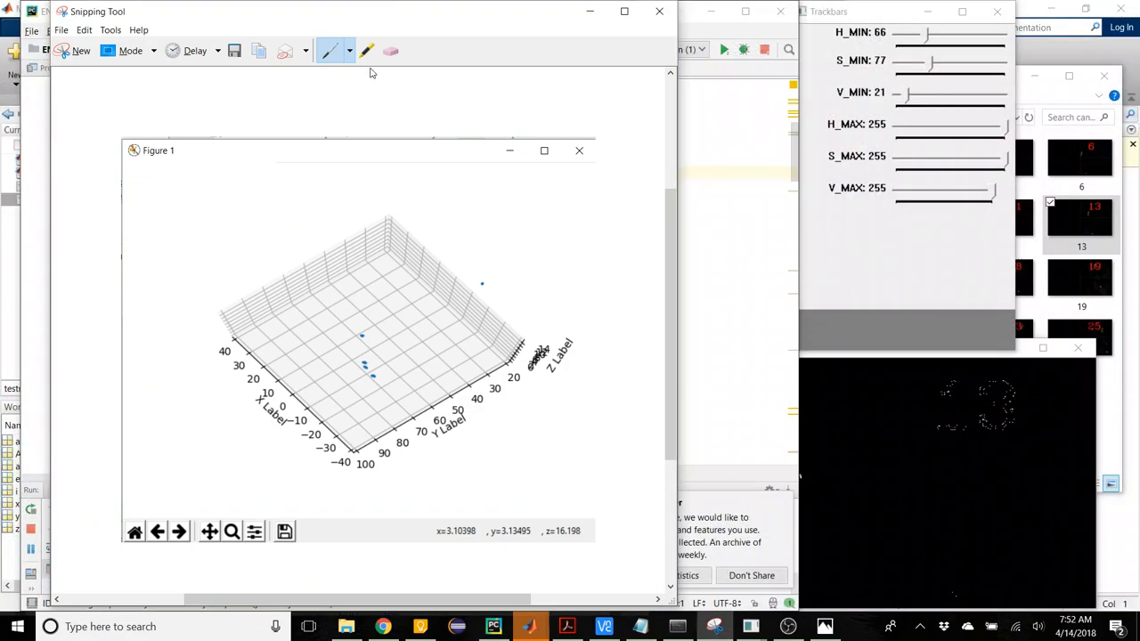
mouse_move(350, 22)
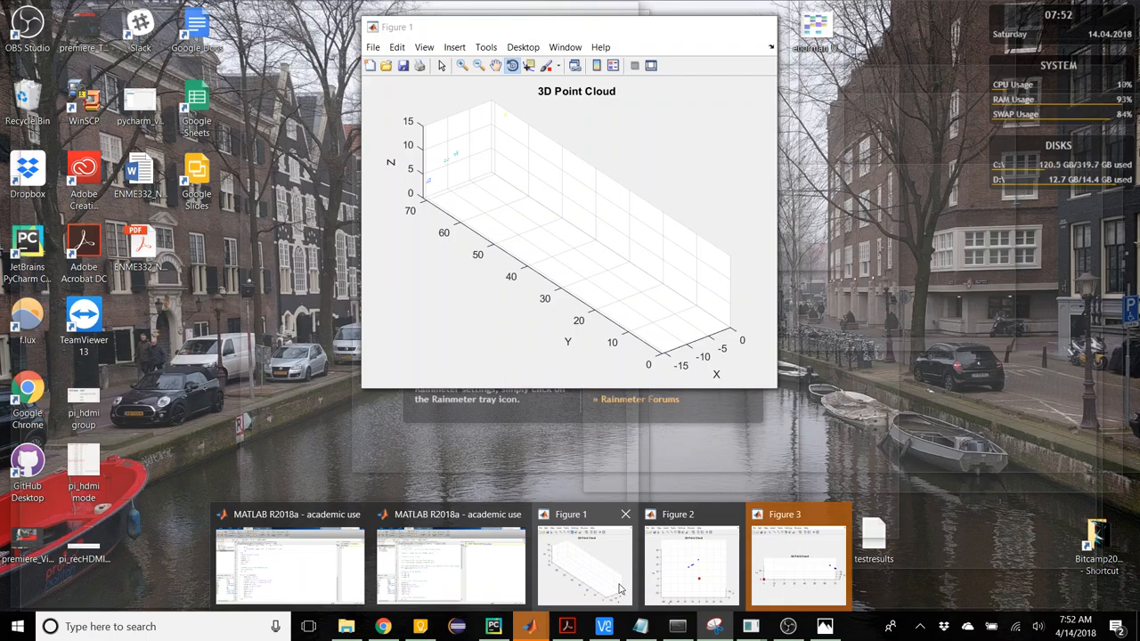
mouse_move(570, 583)
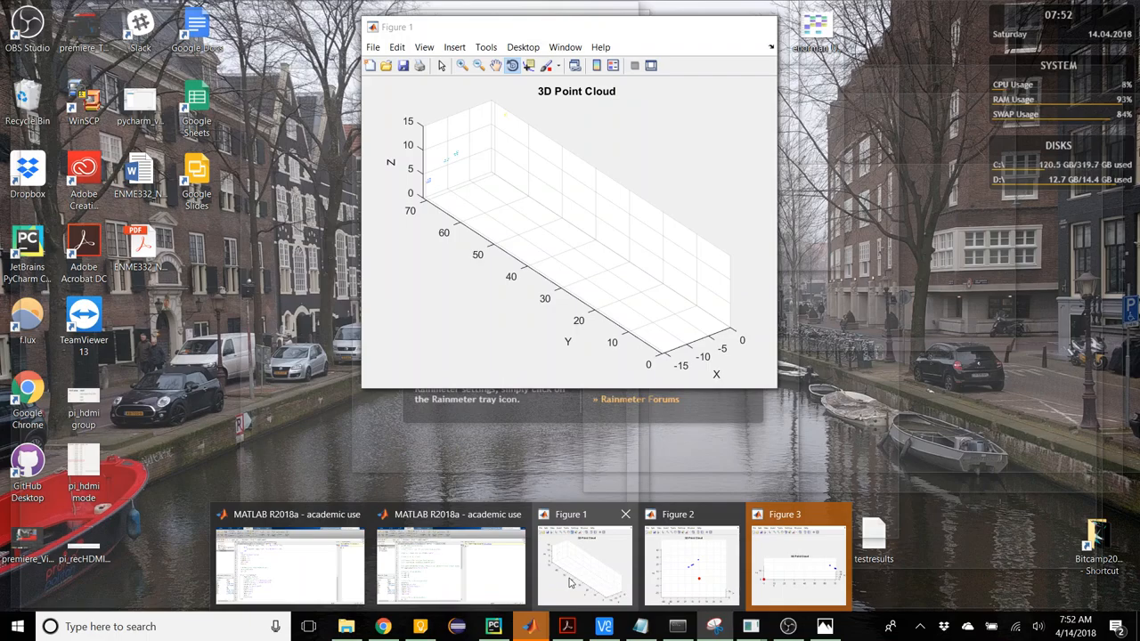
mouse_move(603, 573)
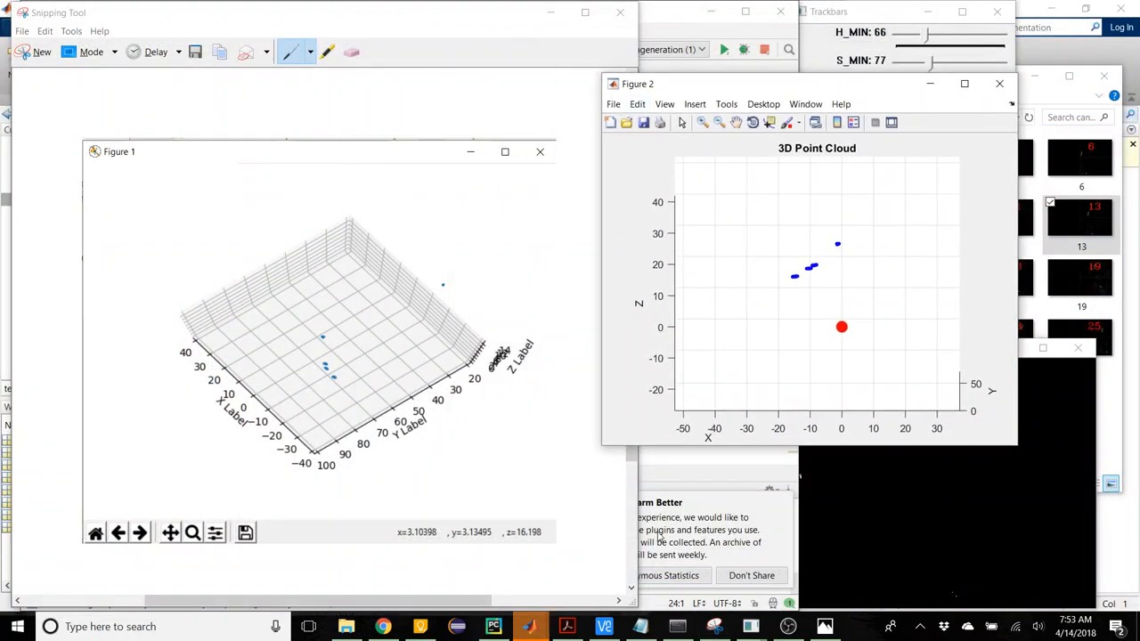
mouse_move(824, 626)
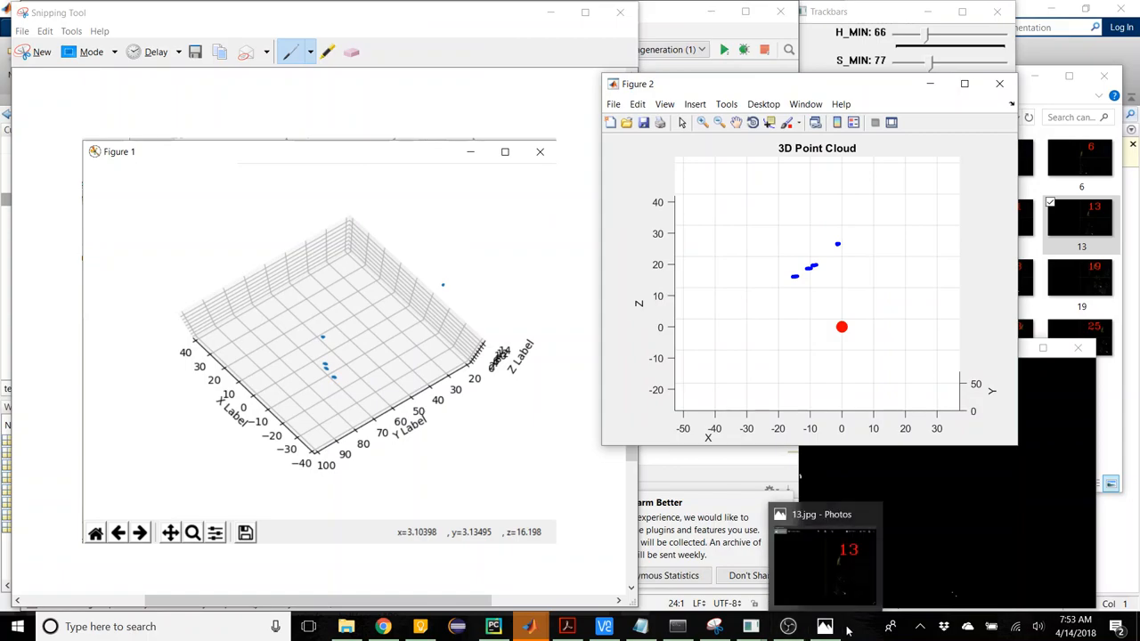